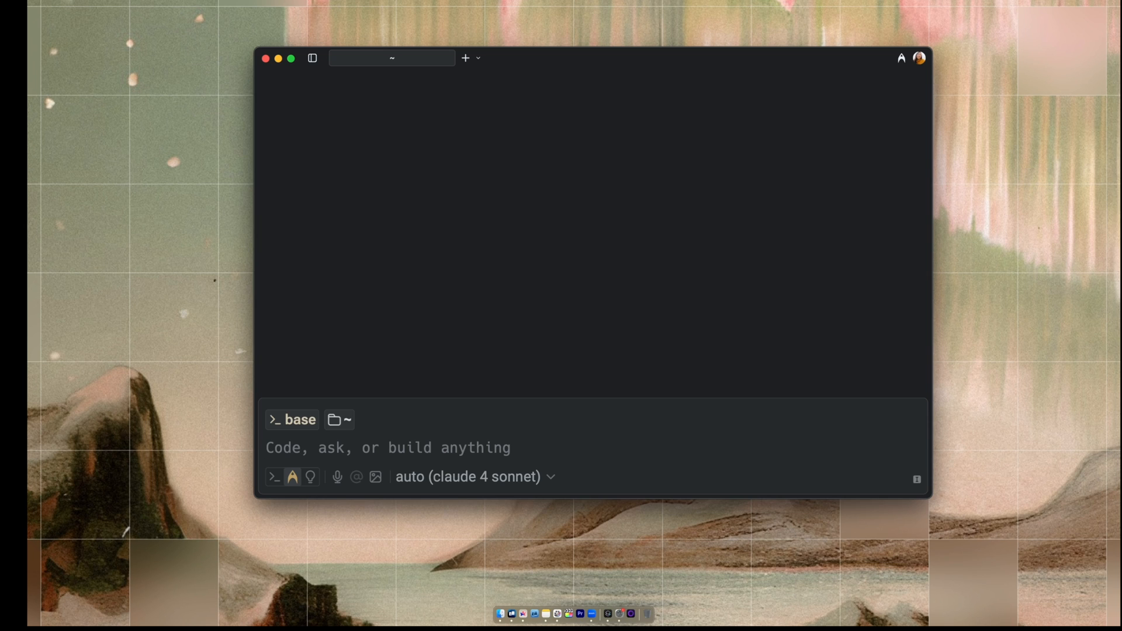
- Search 'appearance' in the command palette and set tab close button position to Left
{"action": "key", "text": "cmd+p"}
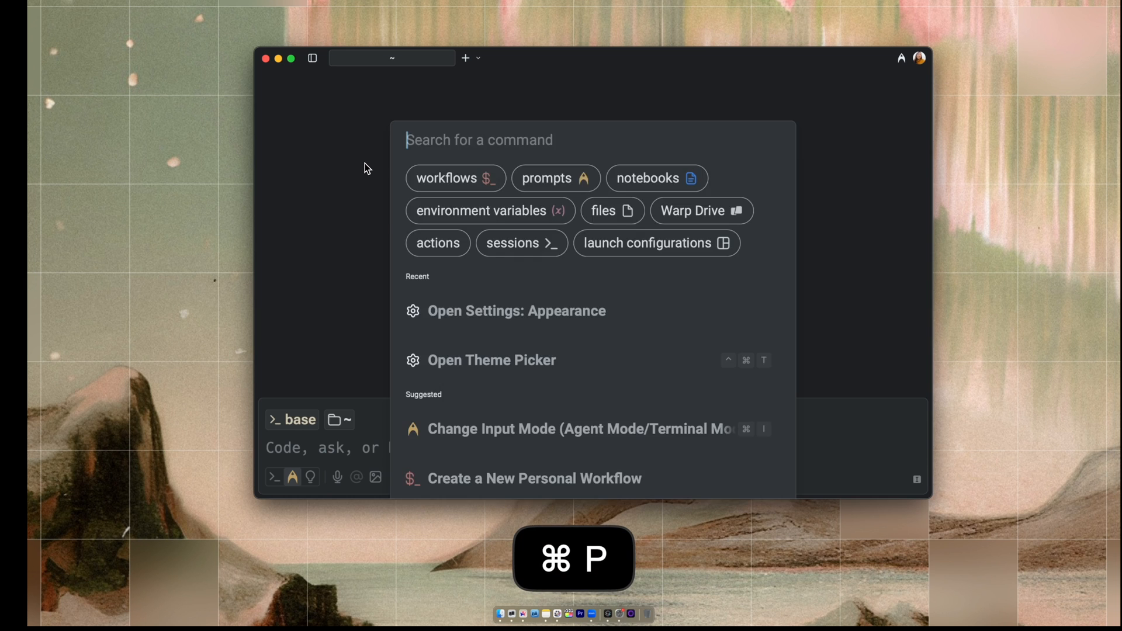
{"action": "type", "text": "appearance"}
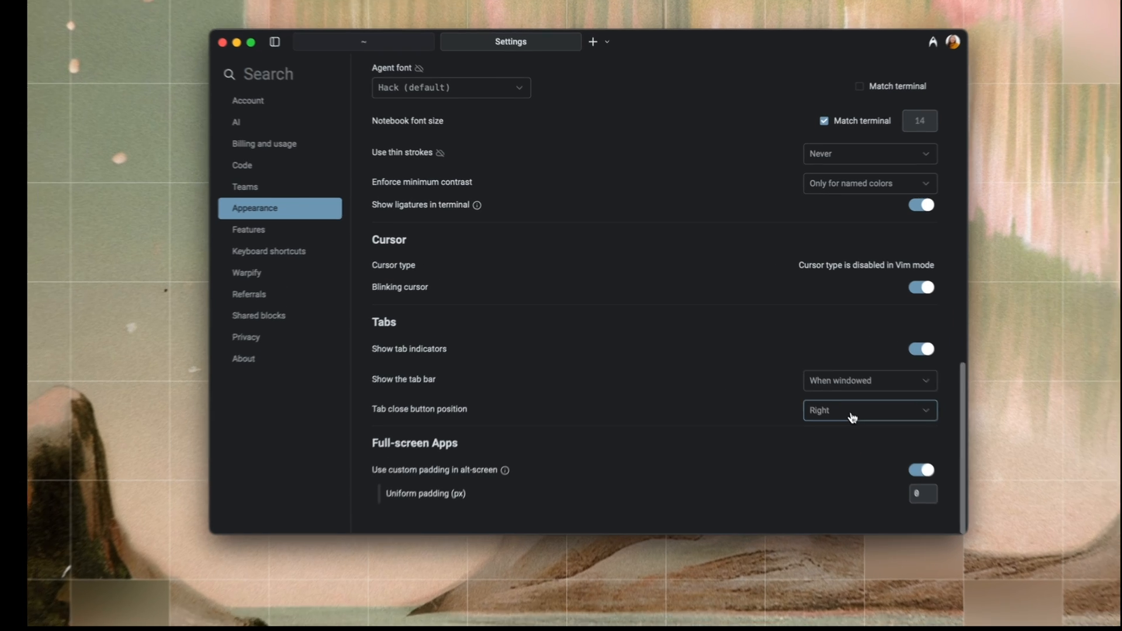
{"action": "left_click", "coordinate": [869, 410]}
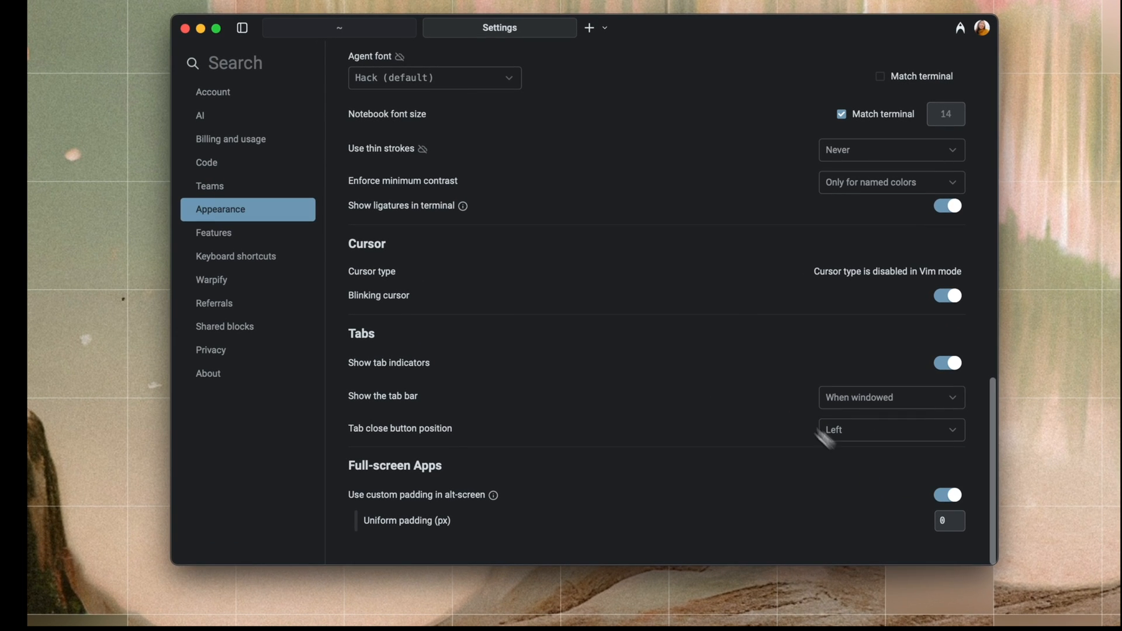
{"action": "mouse_move", "coordinate": [439, 34]}
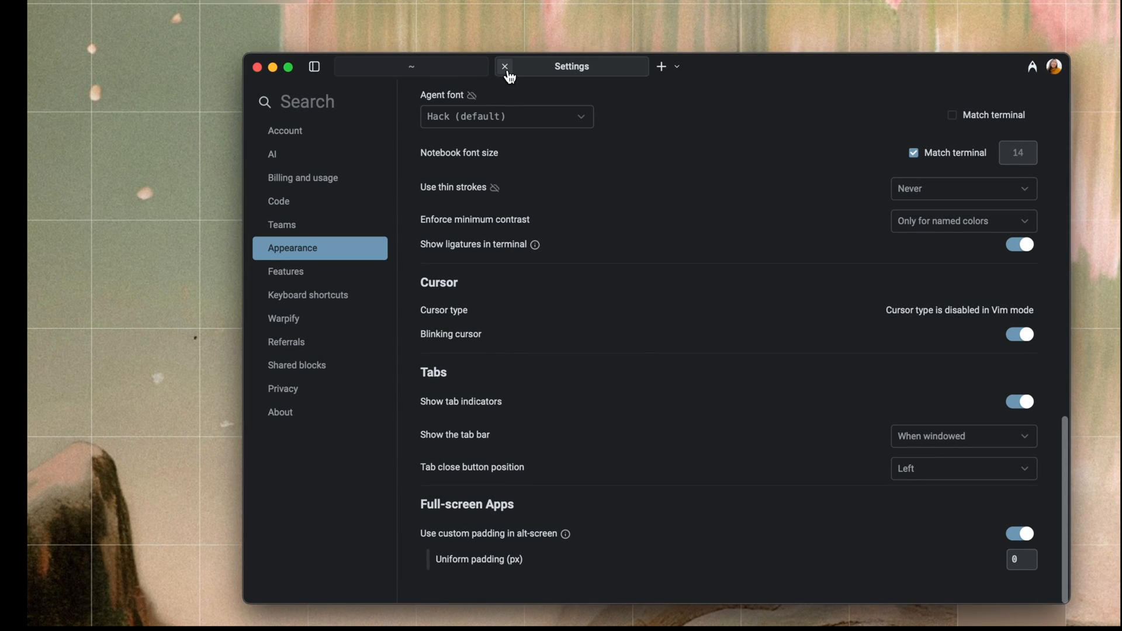
- Close the Settings tab, returning to the terminal session's empty prompt
{"action": "left_click", "coordinate": [504, 66]}
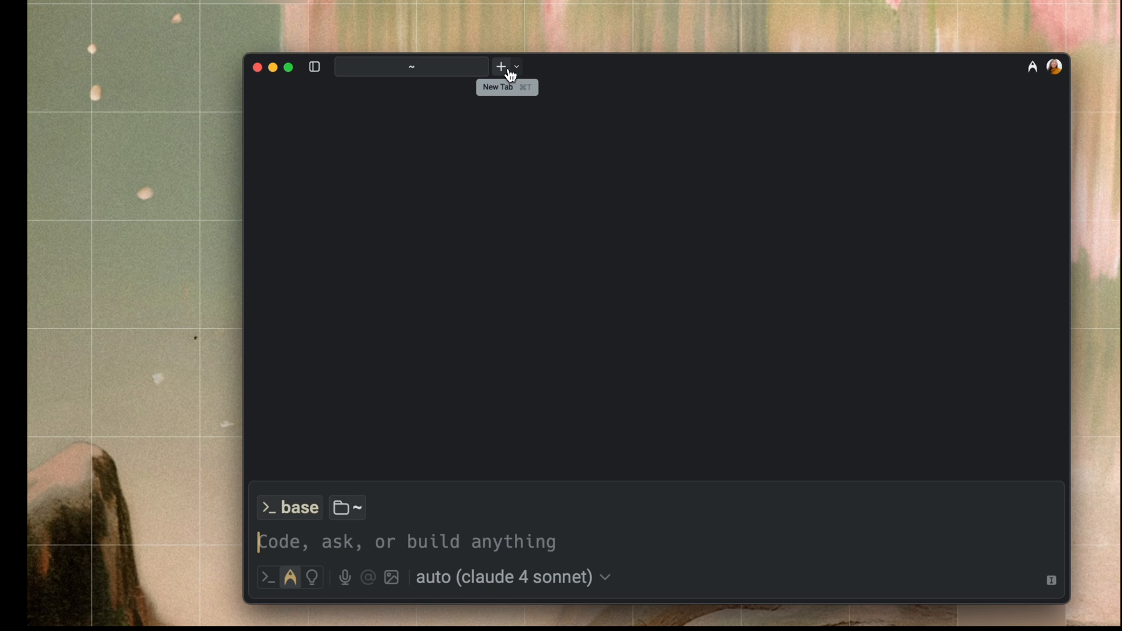
{"action": "mouse_move", "coordinate": [593, 289]}
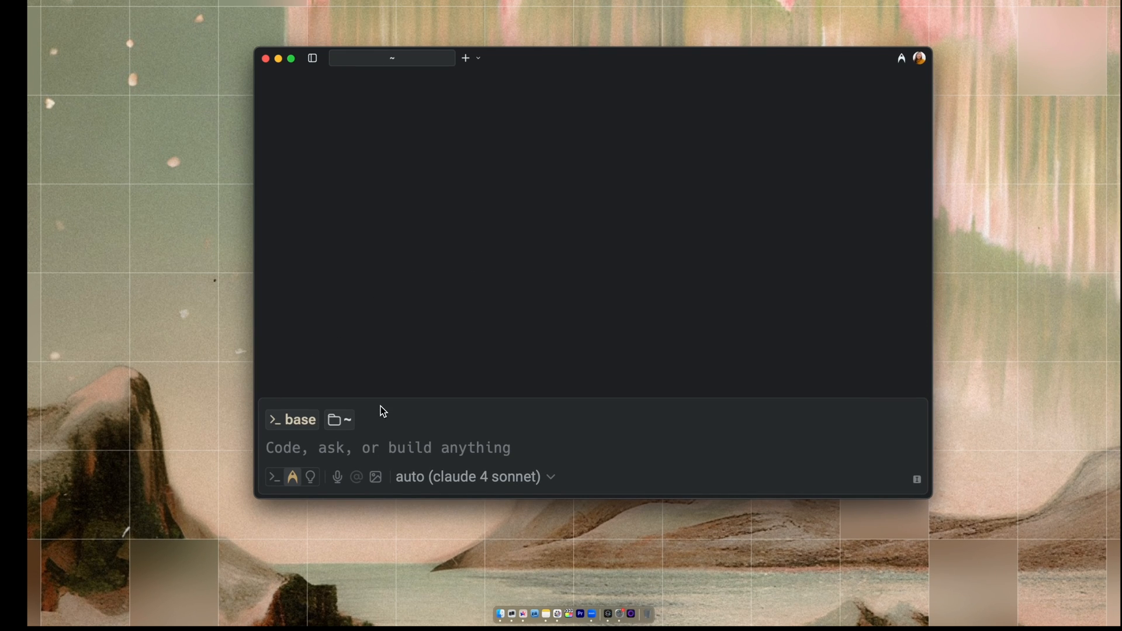
- Split the terminal into left and right panes and focus the left pane
{"action": "key", "text": "cmd+d"}
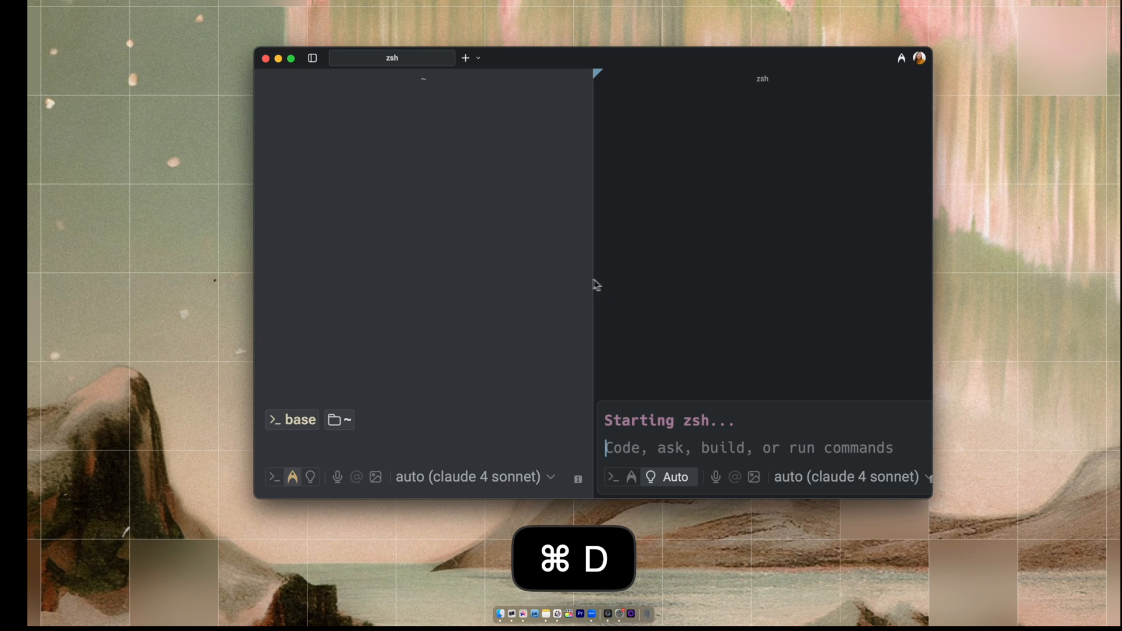
{"action": "key", "text": "cmd+d"}
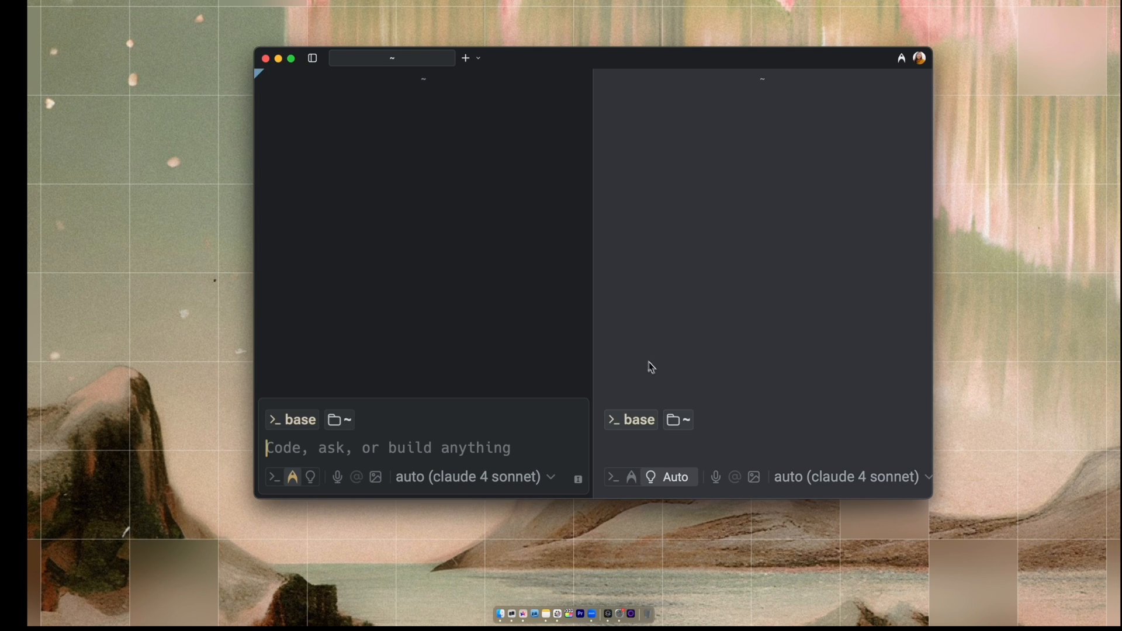
{"action": "mouse_move", "coordinate": [644, 378]}
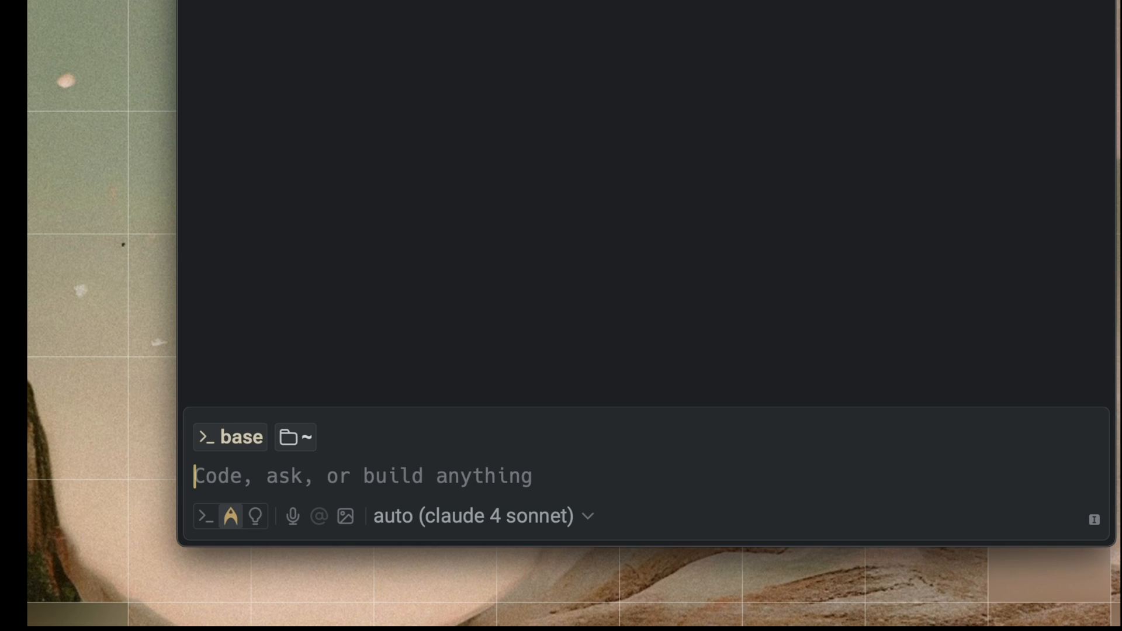
- Cycle the input through command, agent and command modes, ending on Auto mode
{"action": "left_click", "coordinate": [205, 516]}
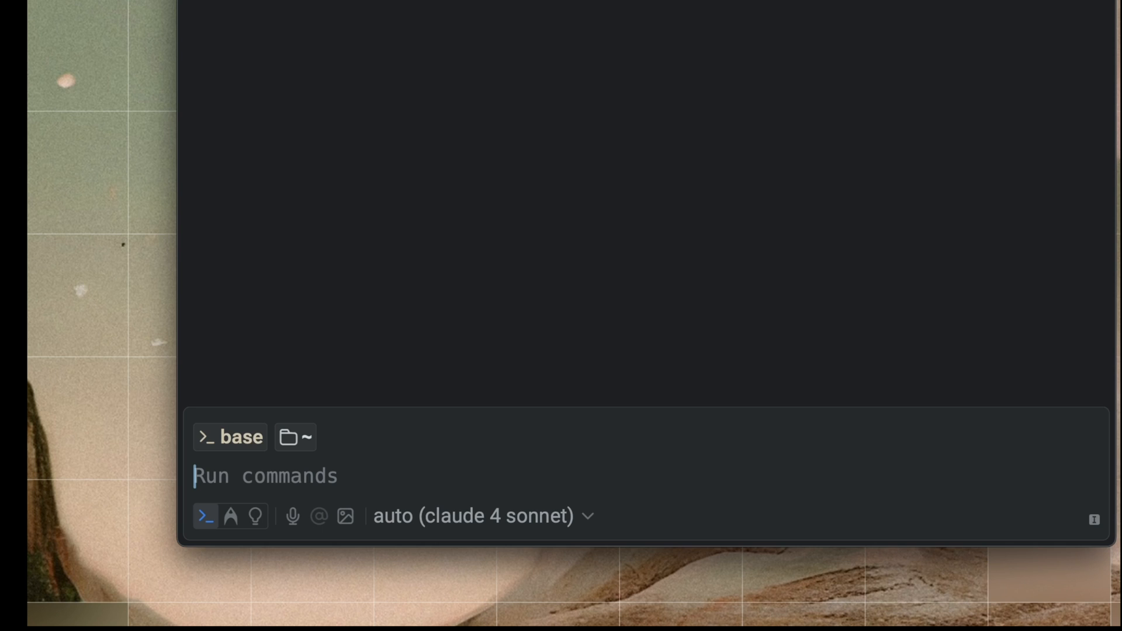
{"action": "left_click", "coordinate": [230, 516]}
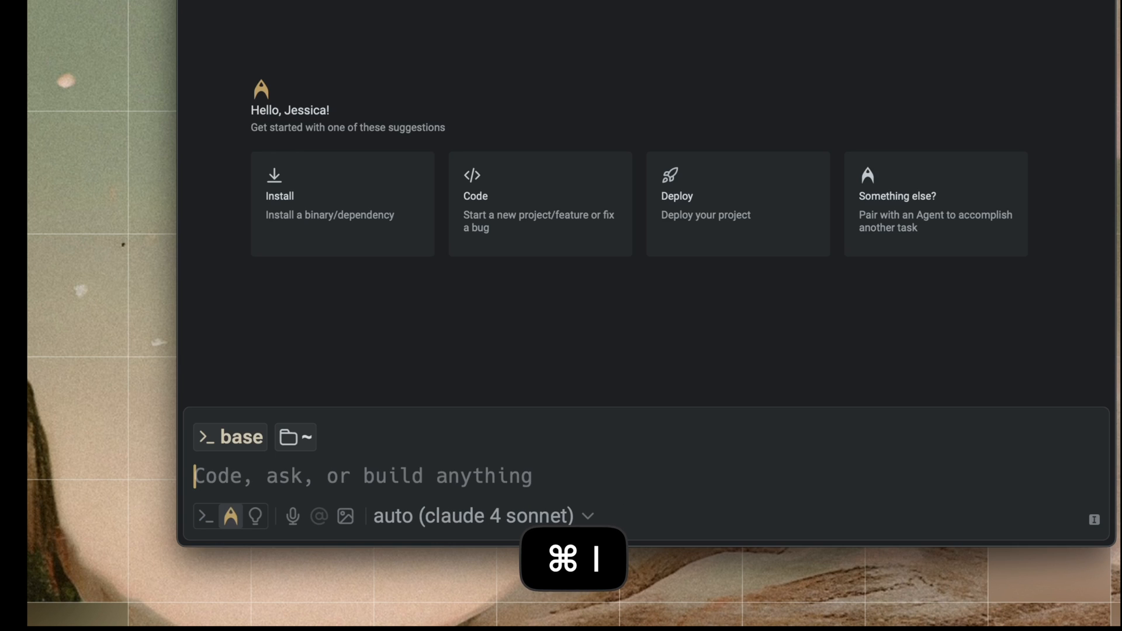
{"action": "left_click", "coordinate": [207, 516]}
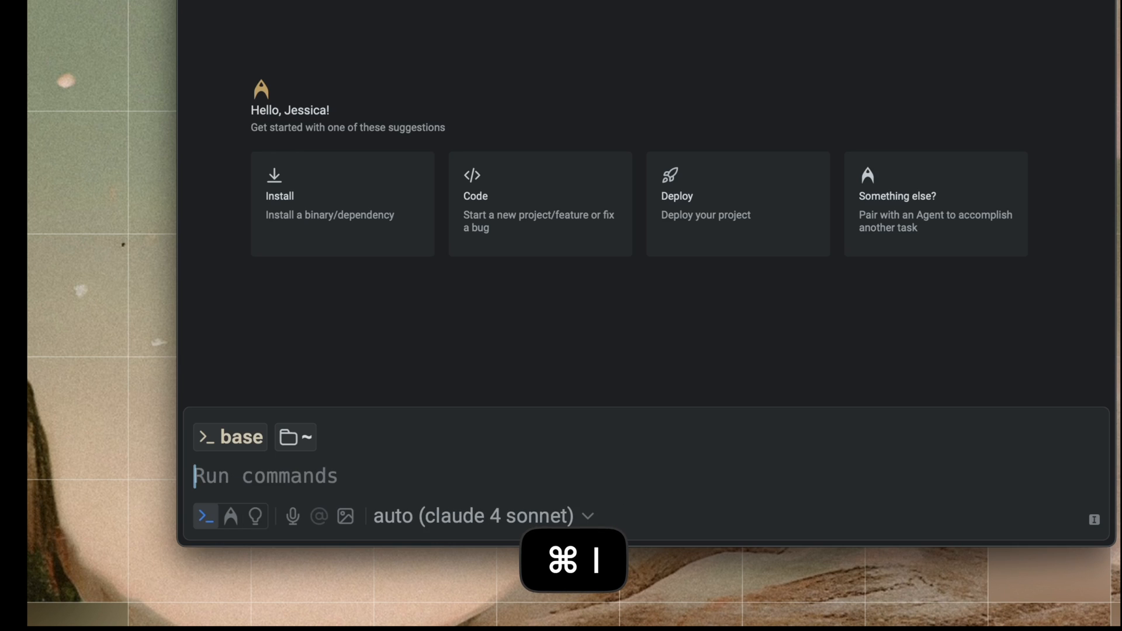
{"action": "left_click", "coordinate": [255, 516]}
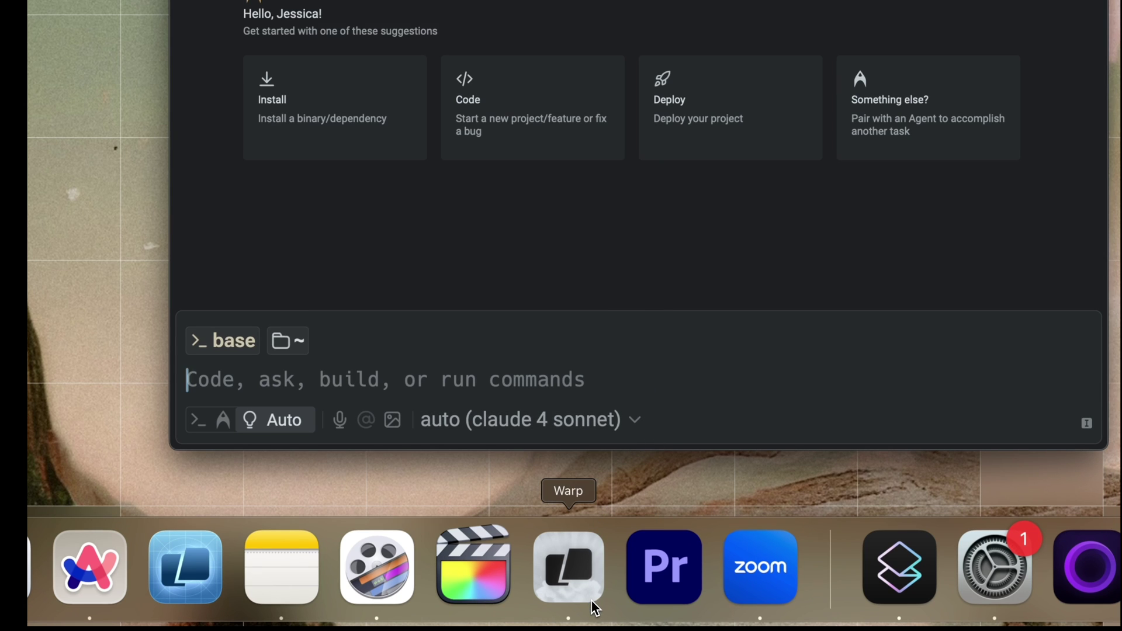
{"action": "mouse_move", "coordinate": [596, 609]}
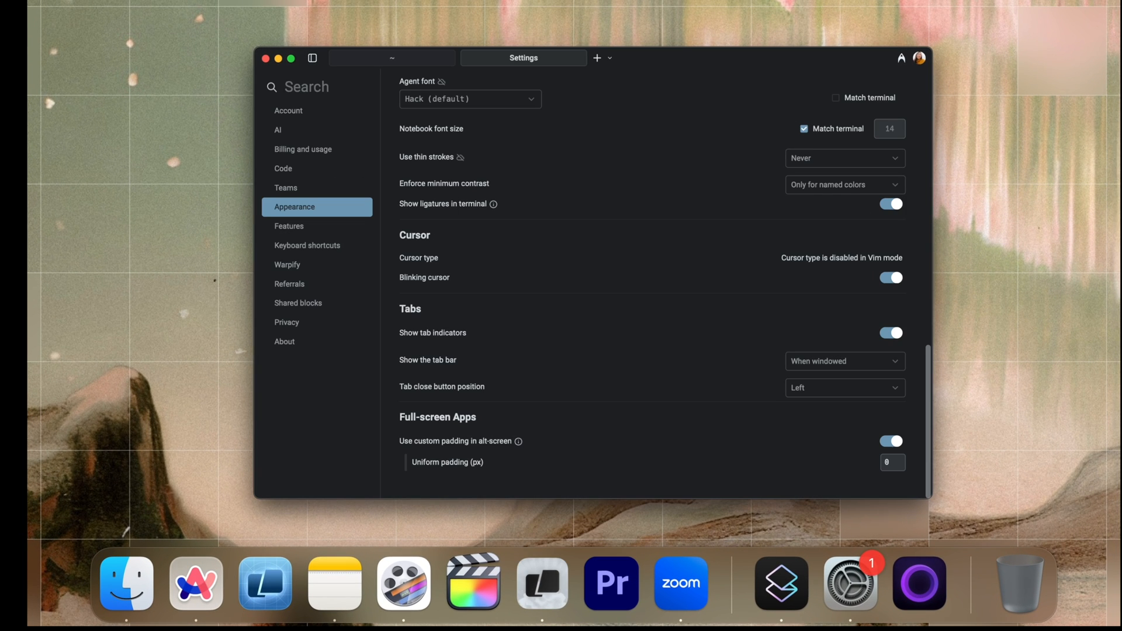
- Choose Warp 1 from the Customize your app icon dropdown in Appearance settings
{"action": "scroll", "scroll_direction": "up", "scroll_amount": 3}
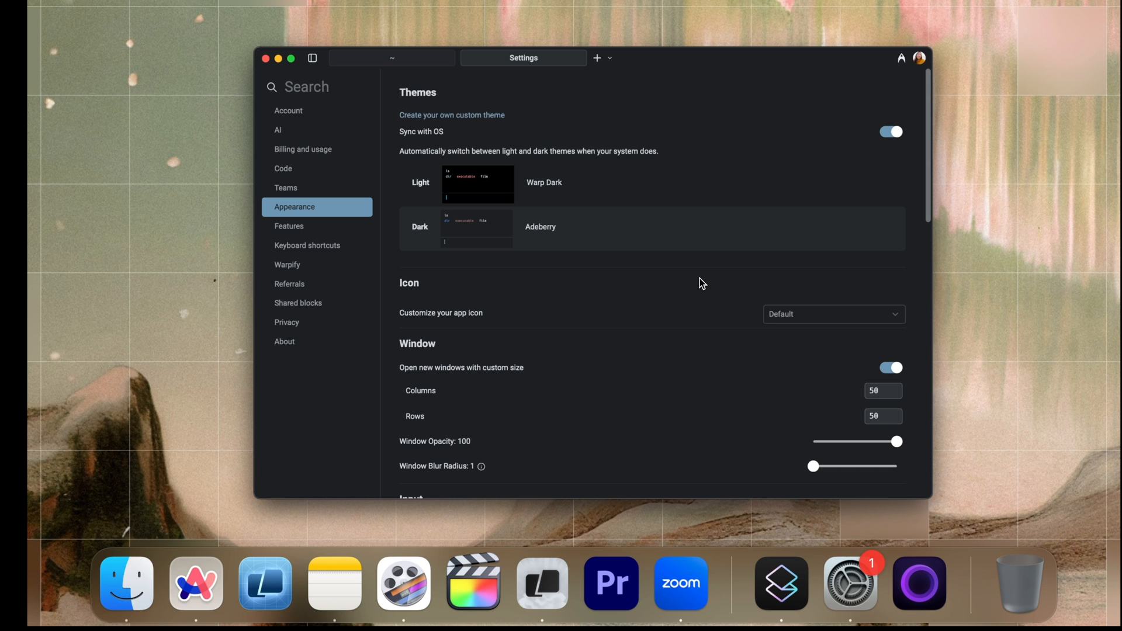
{"action": "left_click", "coordinate": [832, 313]}
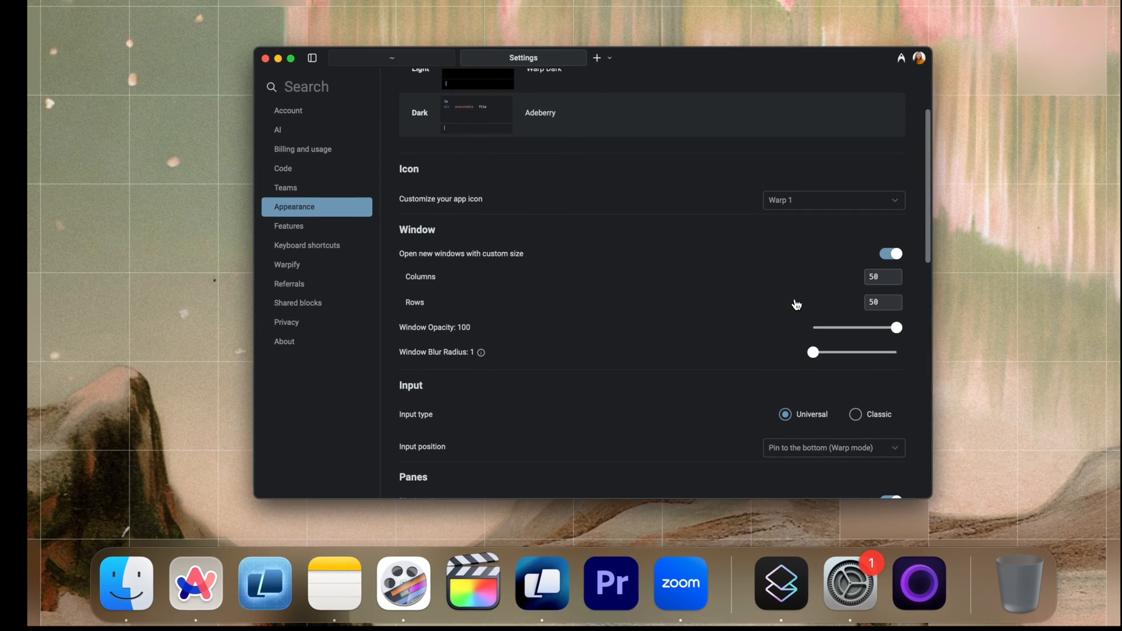
{"action": "mouse_move", "coordinate": [542, 583]}
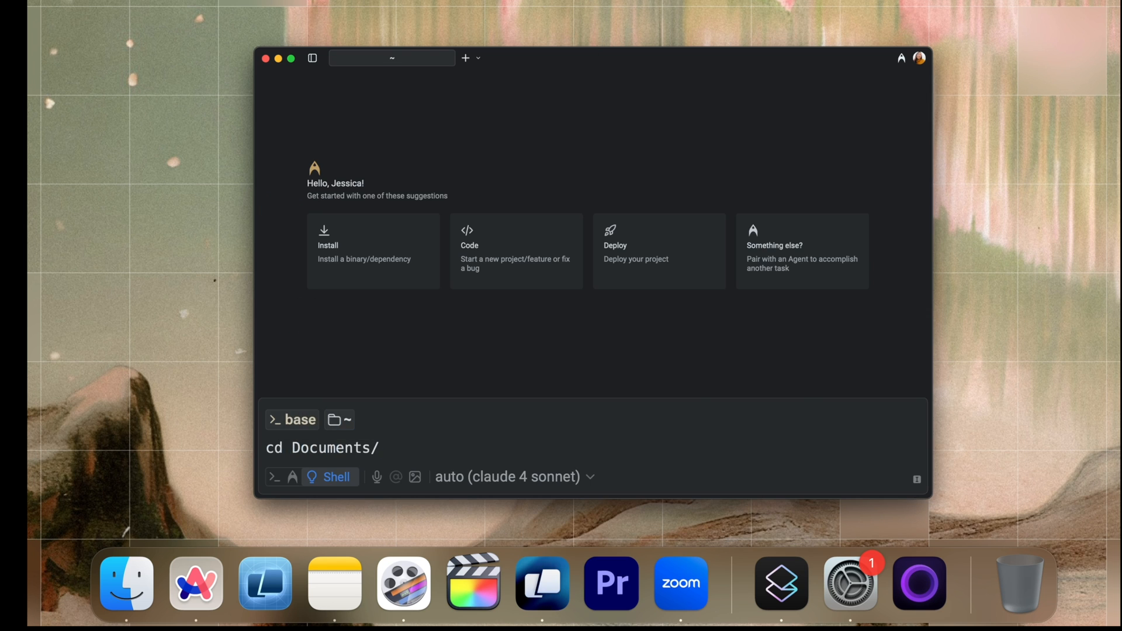
- Enter the project's src folder and check out the update_documentation branch via 'doc' search
{"action": "key", "text": "Return"}
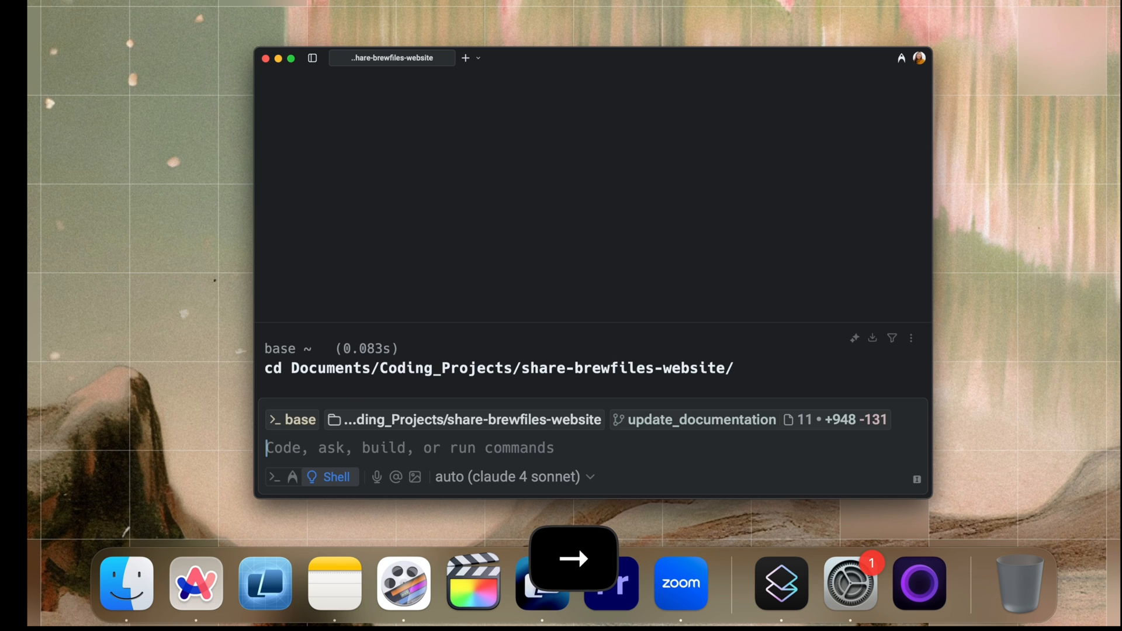
{"action": "type", "text": "ls"}
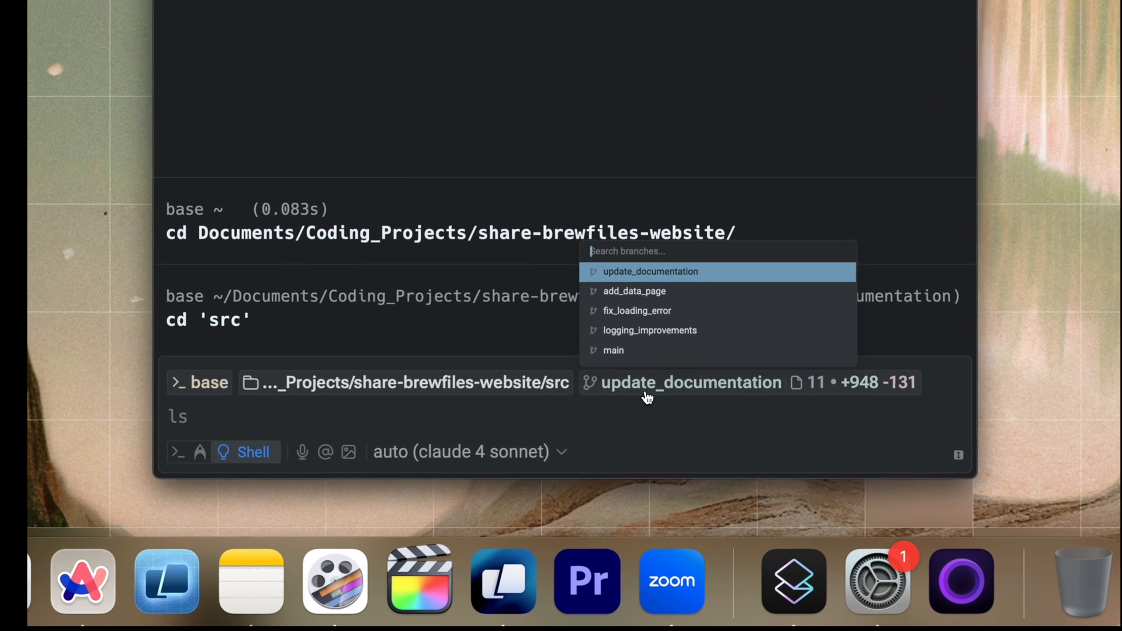
{"action": "type", "text": "doc"}
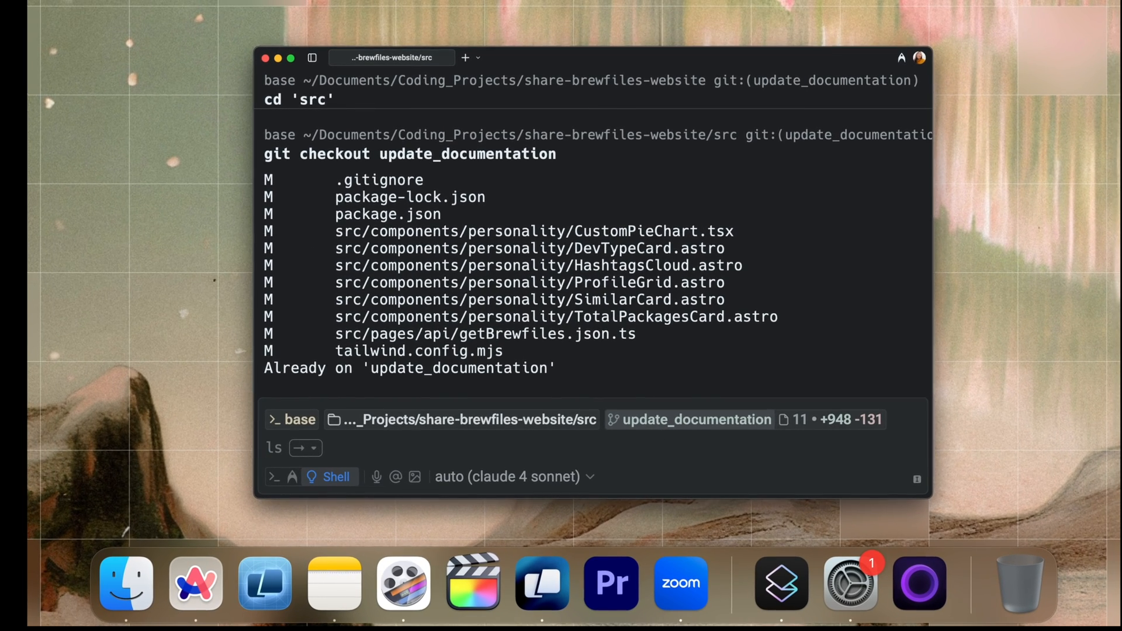
{"action": "key", "text": "cmd+down"}
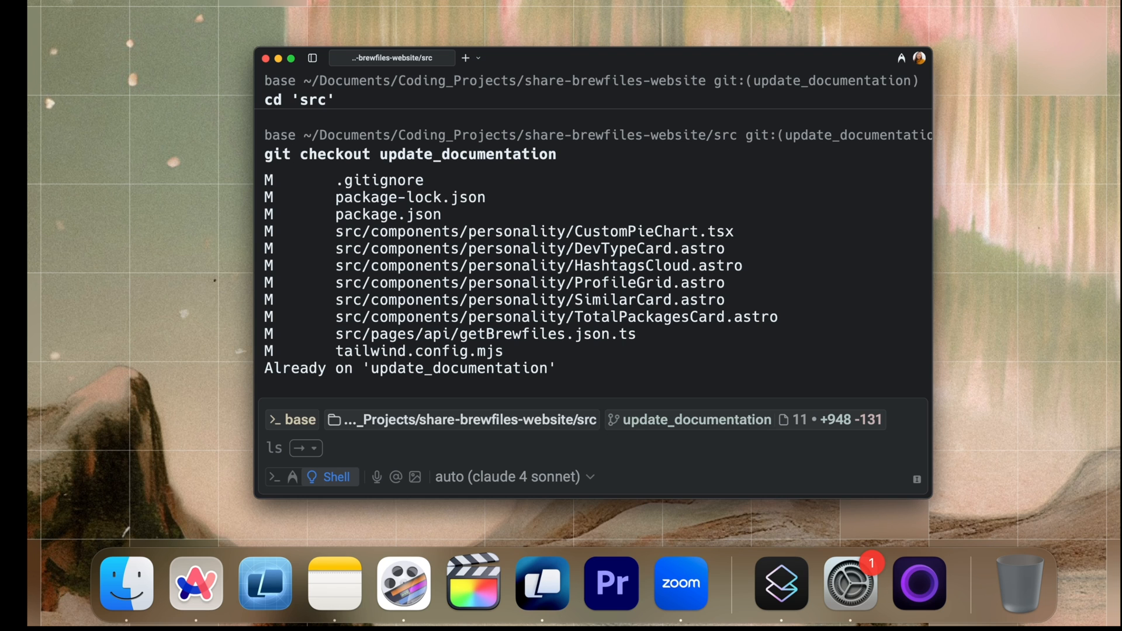
{"action": "mouse_move", "coordinate": [751, 452]}
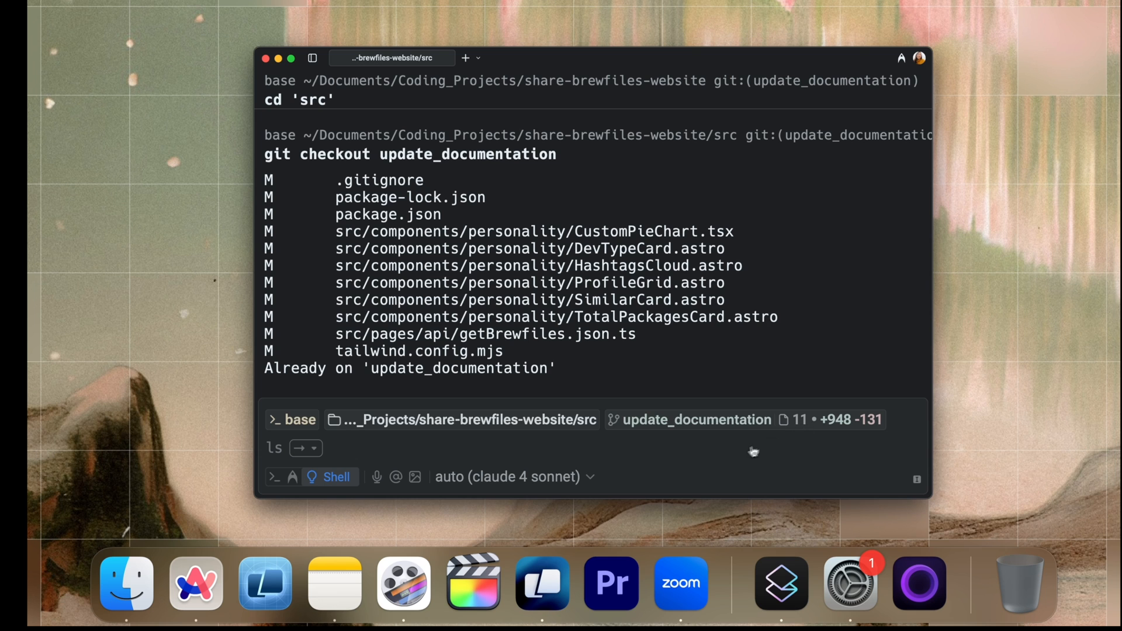
{"action": "mouse_move", "coordinate": [642, 426]}
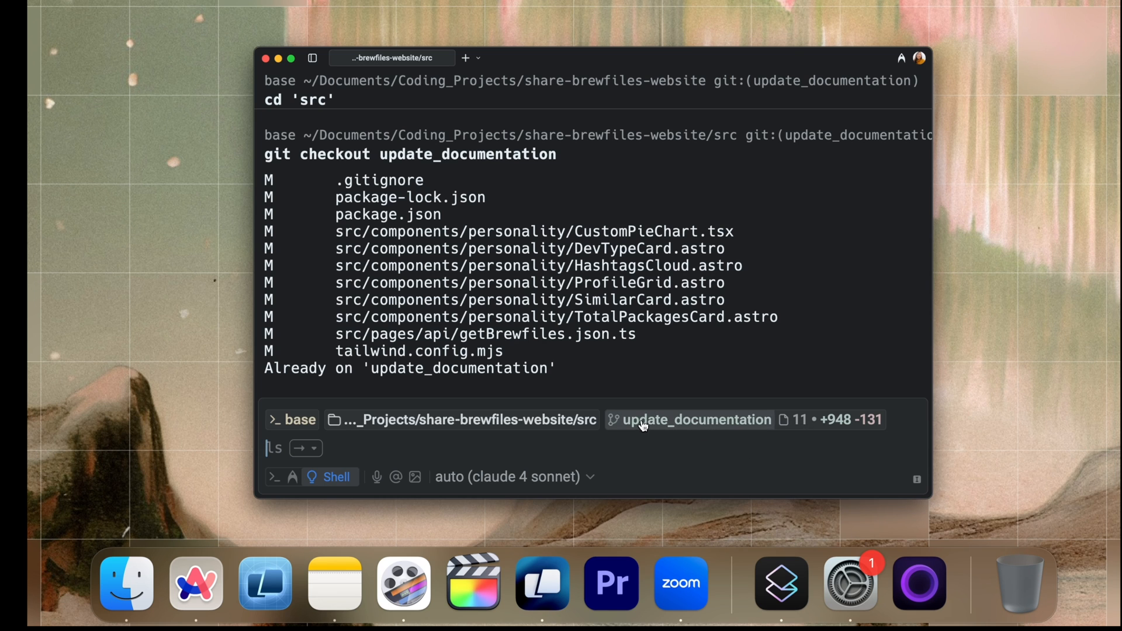
{"action": "mouse_move", "coordinate": [791, 431]}
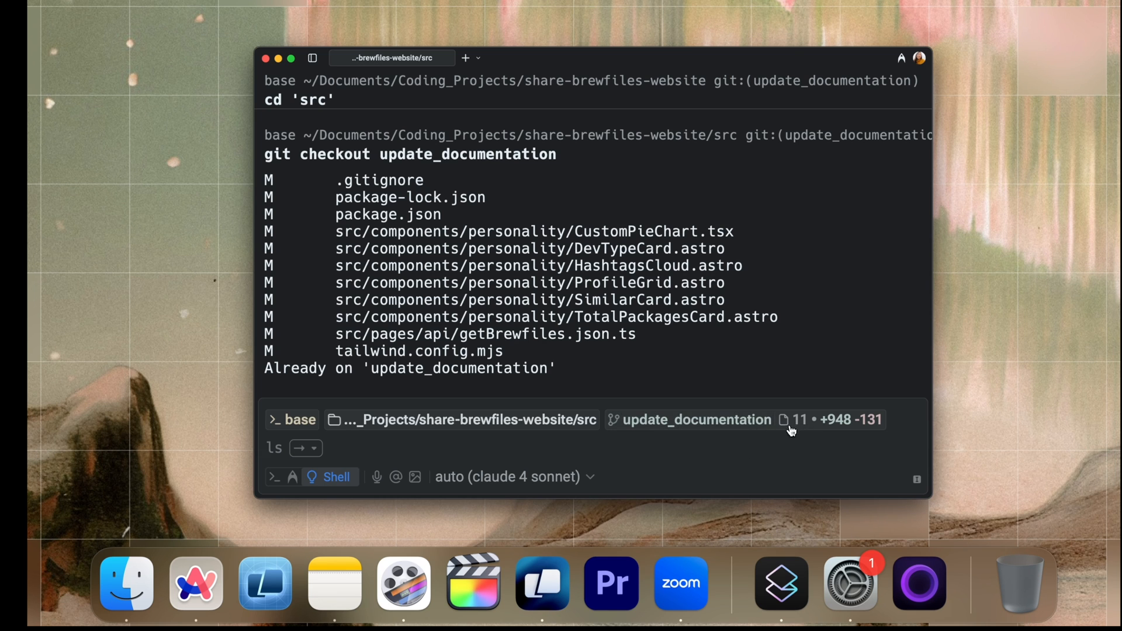
{"action": "mouse_move", "coordinate": [830, 437]}
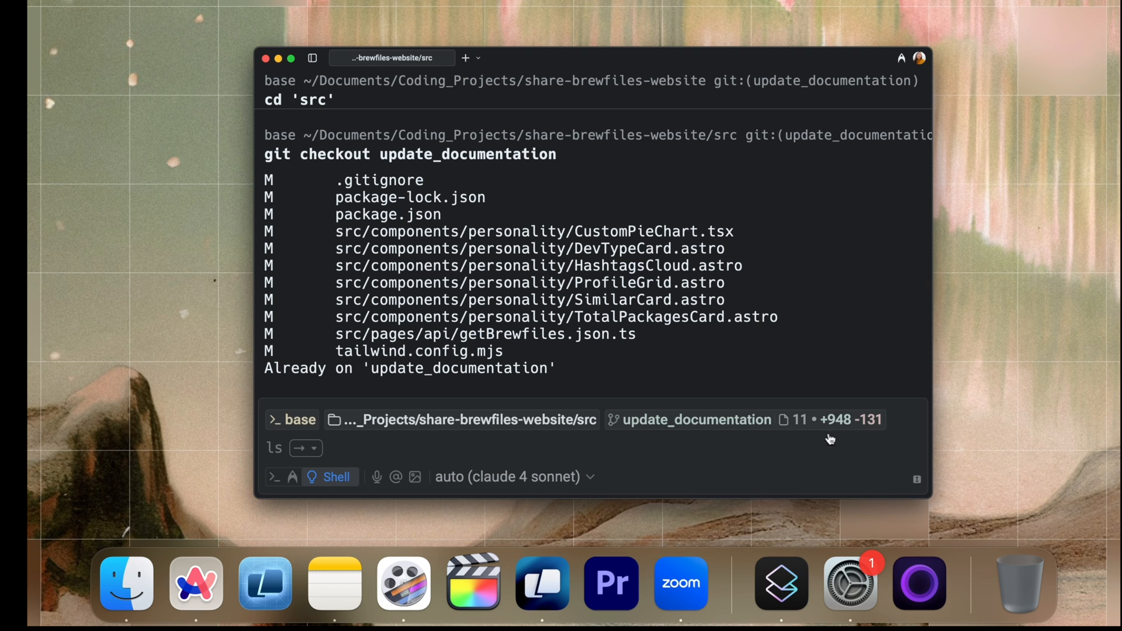
{"action": "mouse_move", "coordinate": [871, 437]}
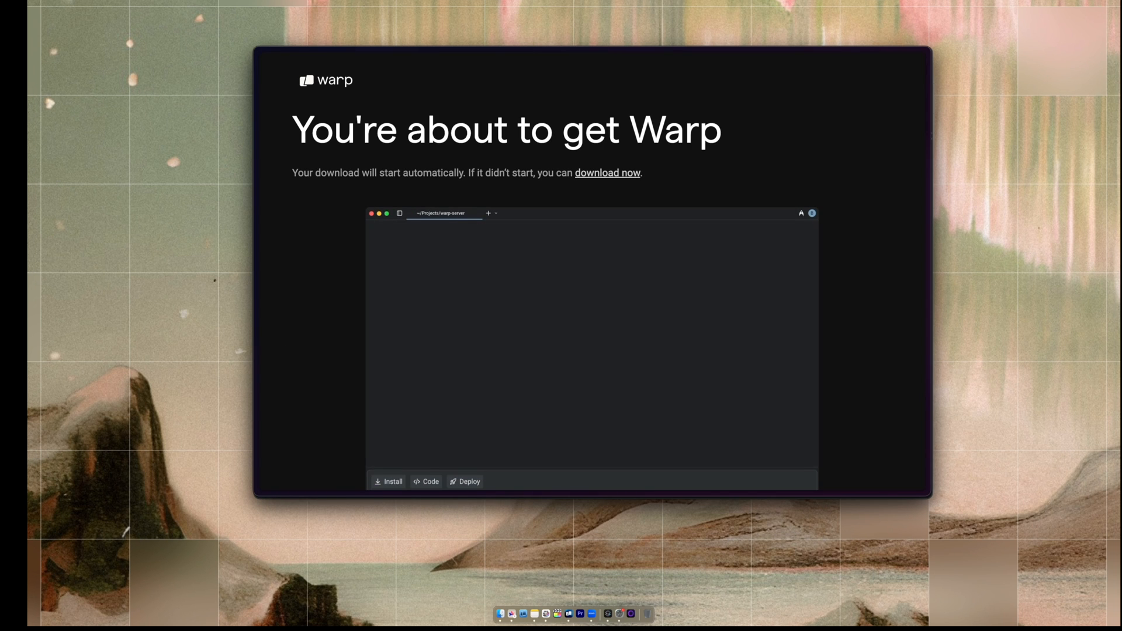
{"action": "mouse_move", "coordinate": [501, 614]}
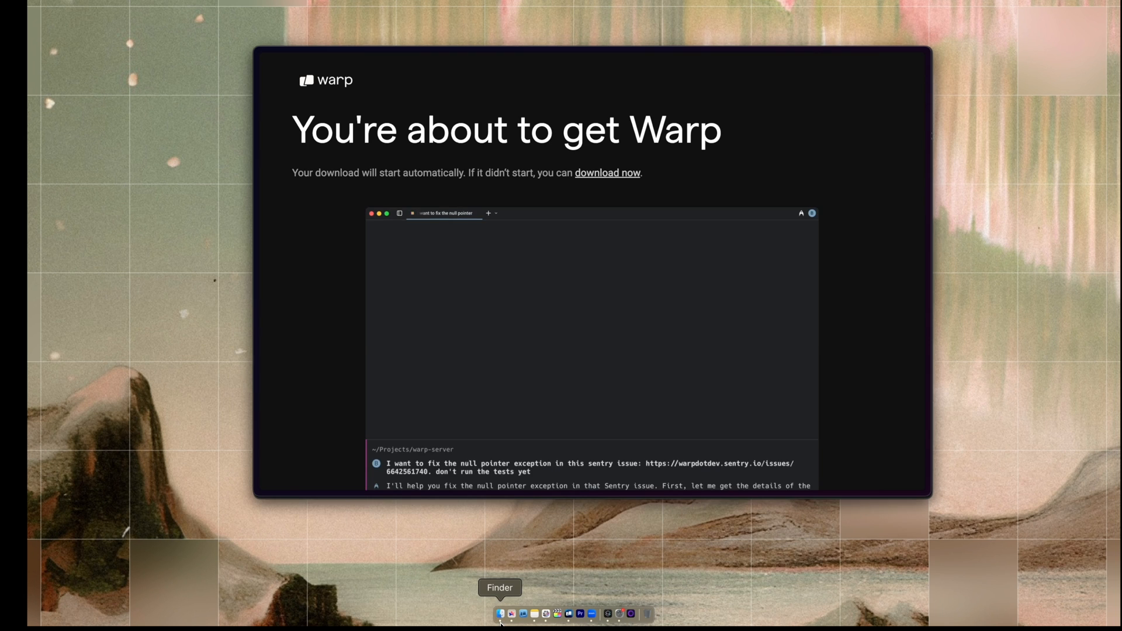
- Open Warp.dmg from the Downloads folder in Finder
{"action": "left_click", "coordinate": [501, 615]}
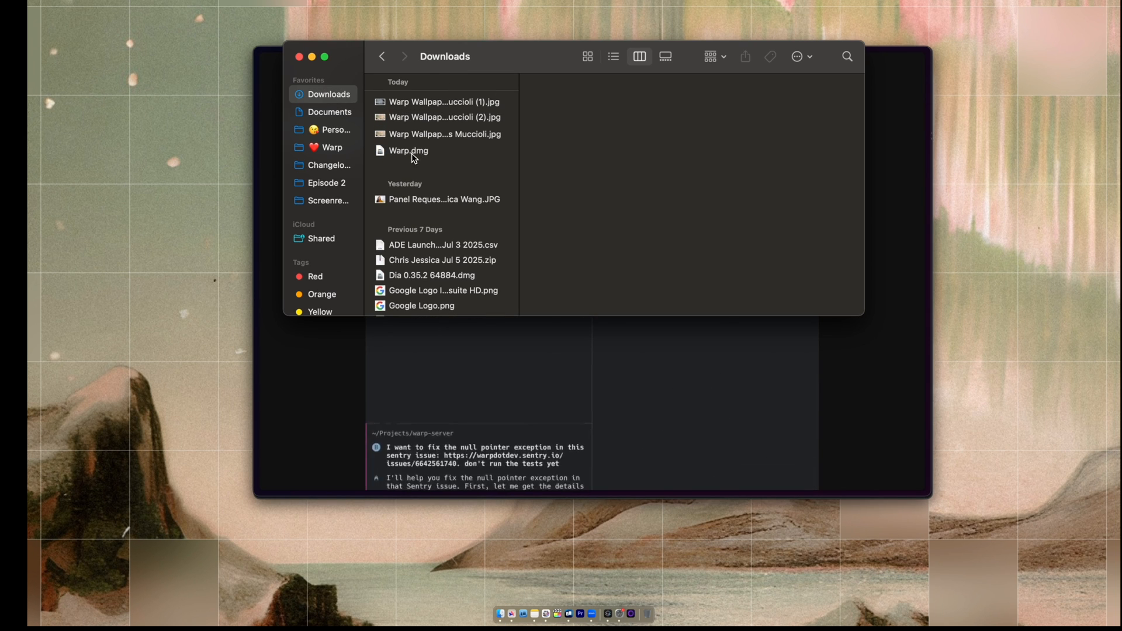
{"action": "left_click", "coordinate": [407, 150]}
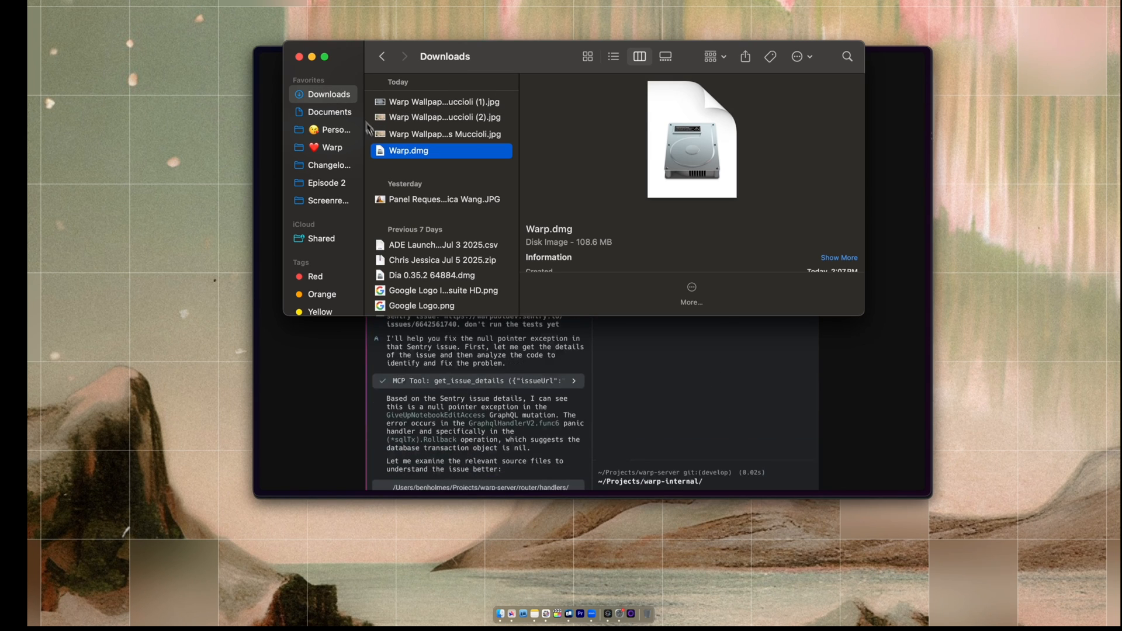
{"action": "double_click", "coordinate": [408, 150]}
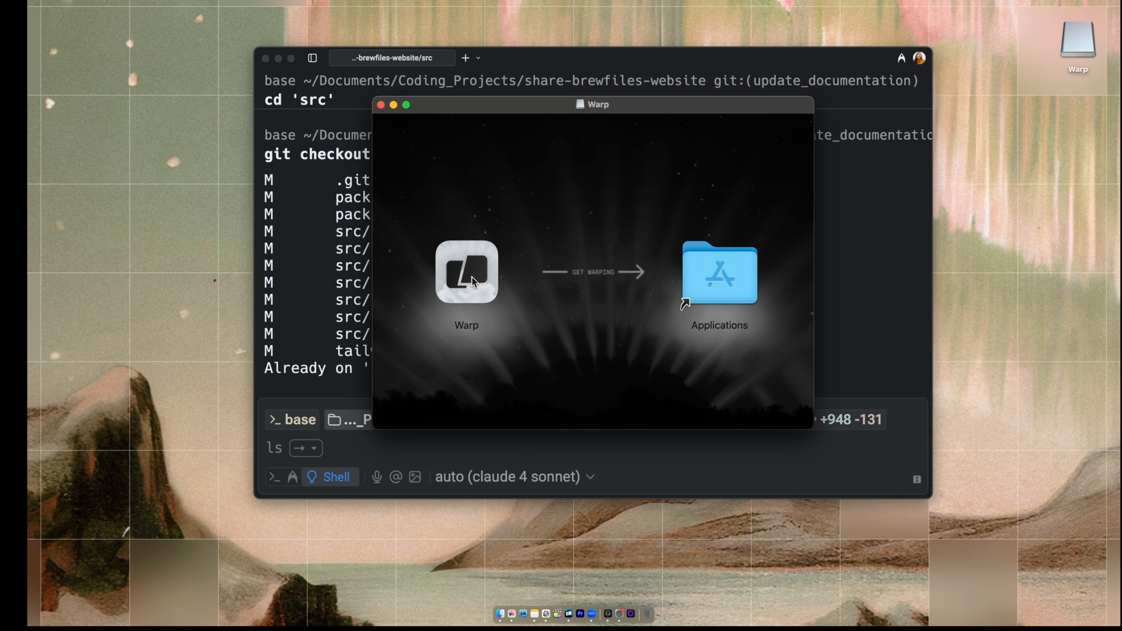
{"action": "mouse_move", "coordinate": [721, 356]}
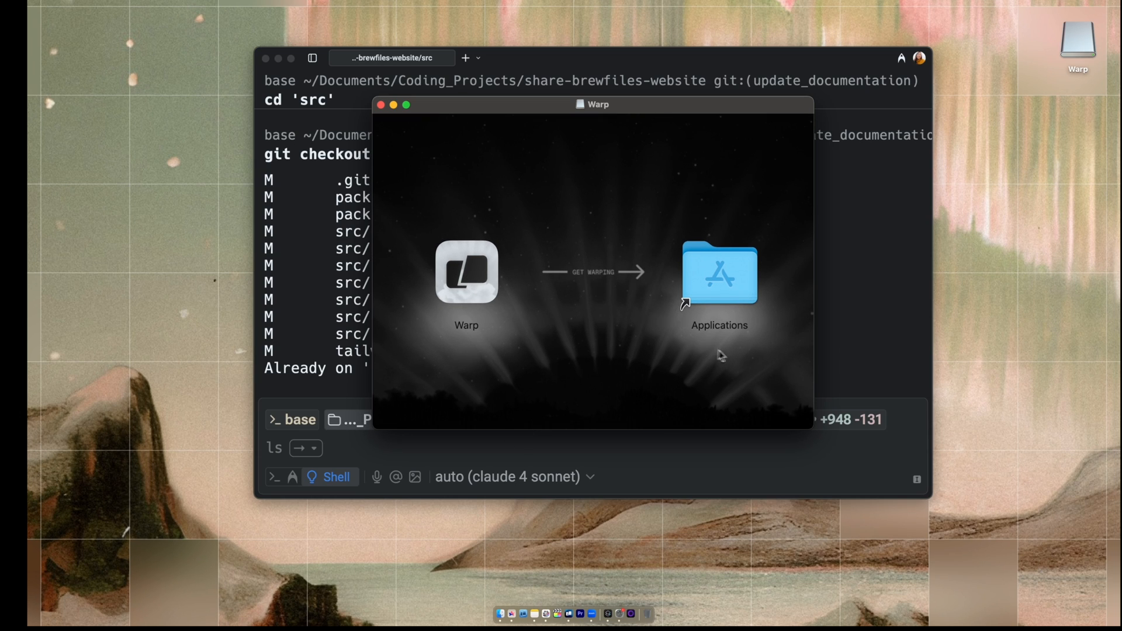
{"action": "mouse_move", "coordinate": [685, 304]}
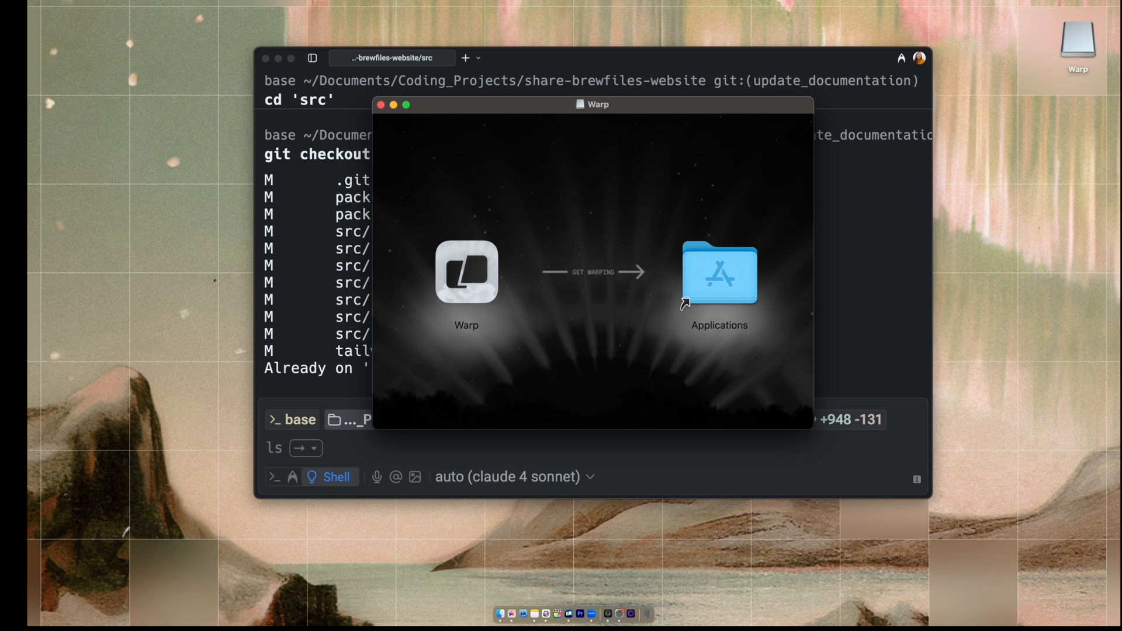
{"action": "mouse_move", "coordinate": [717, 251]}
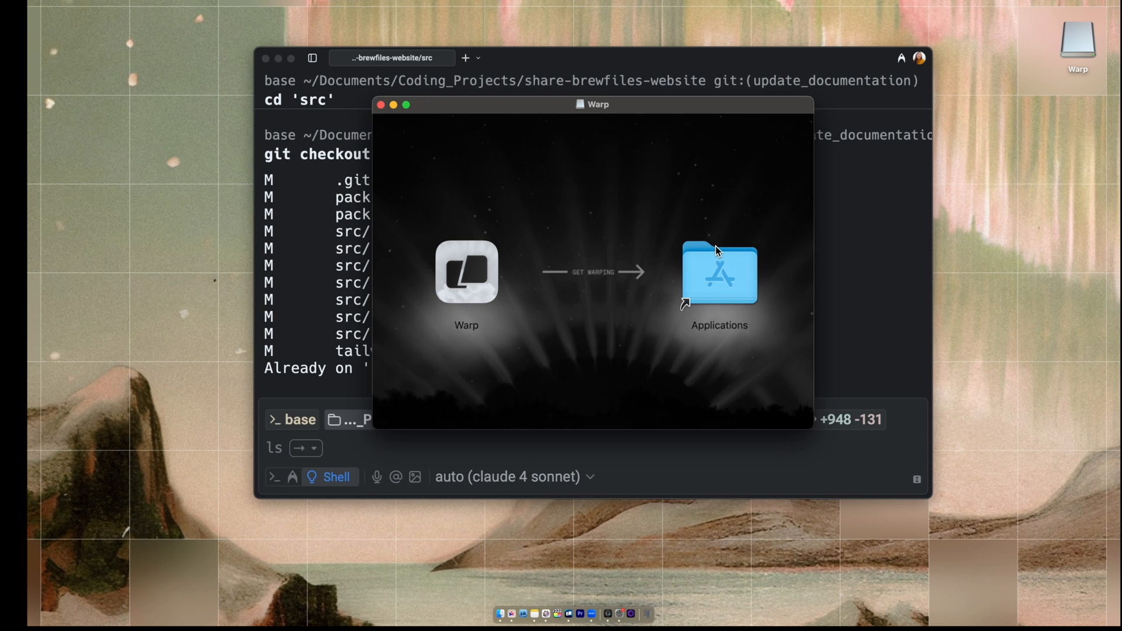
{"action": "mouse_move", "coordinate": [624, 130]}
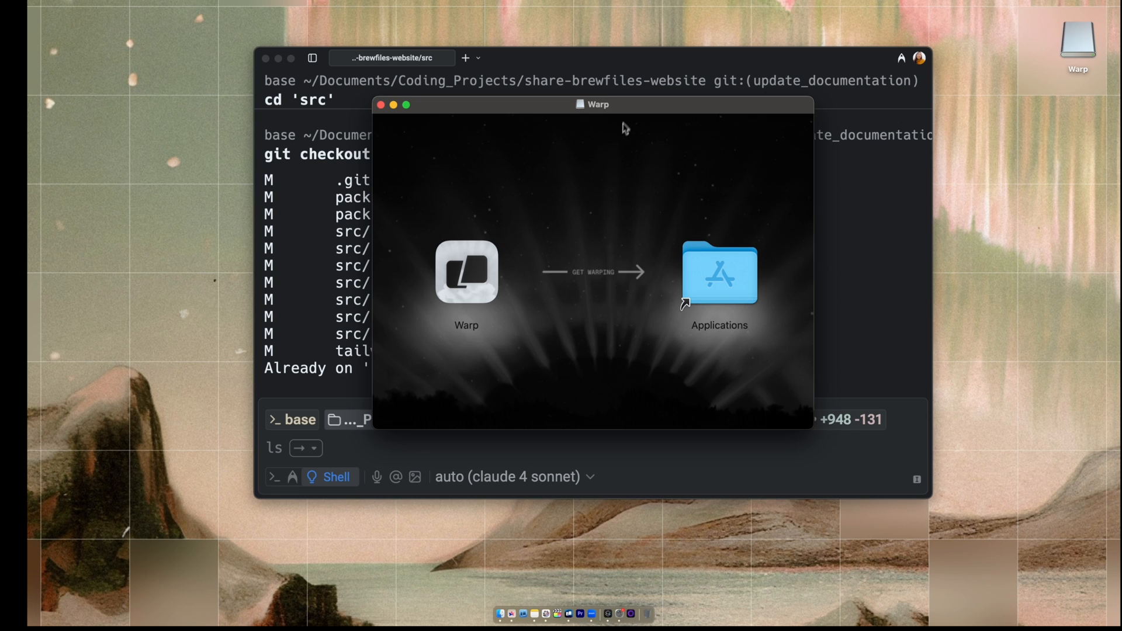